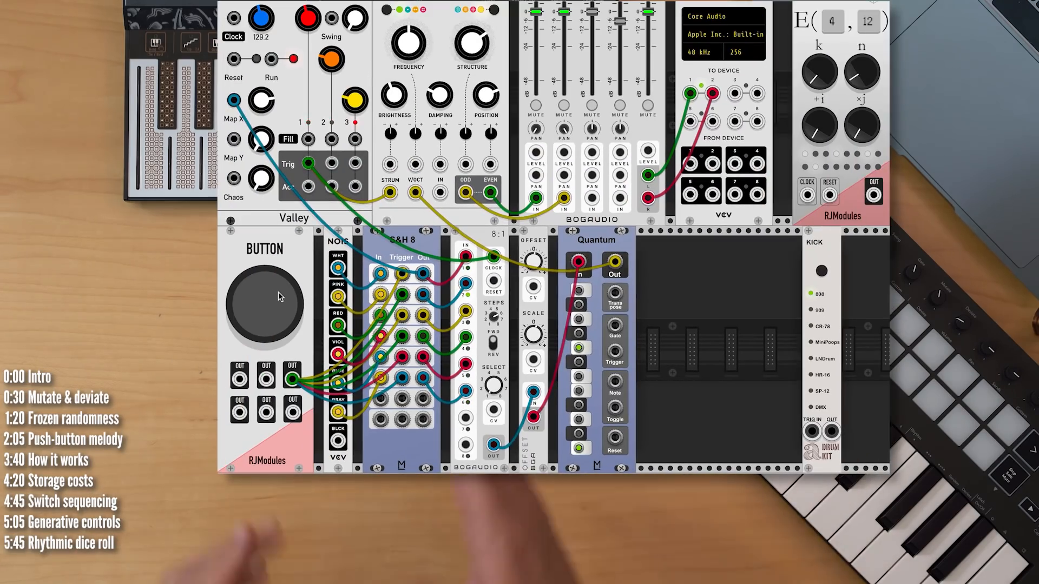
Push the big button to freeze a new set of random values into the melody.
left_click(267, 302)
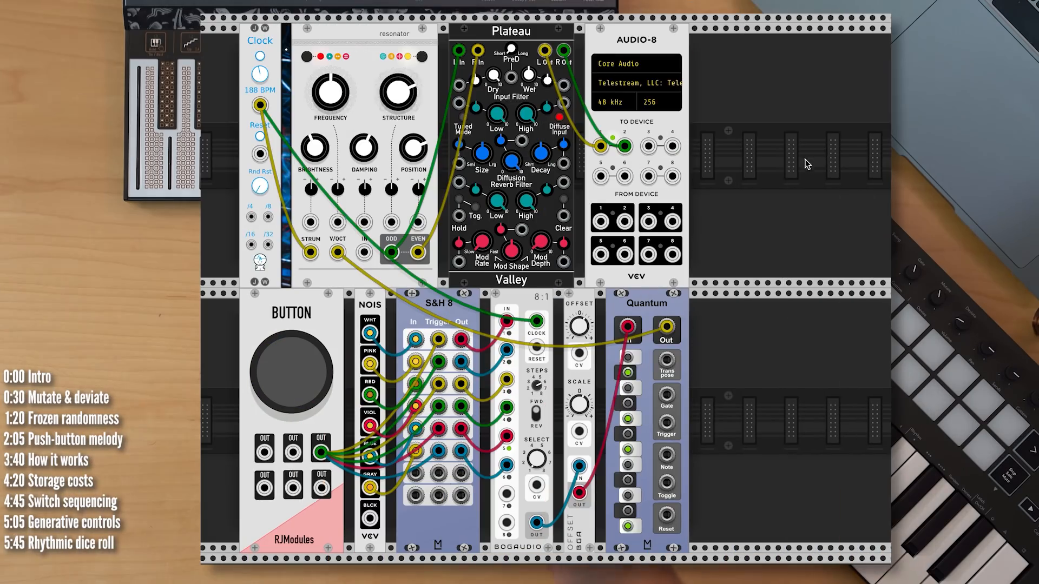
mouse_move(788, 198)
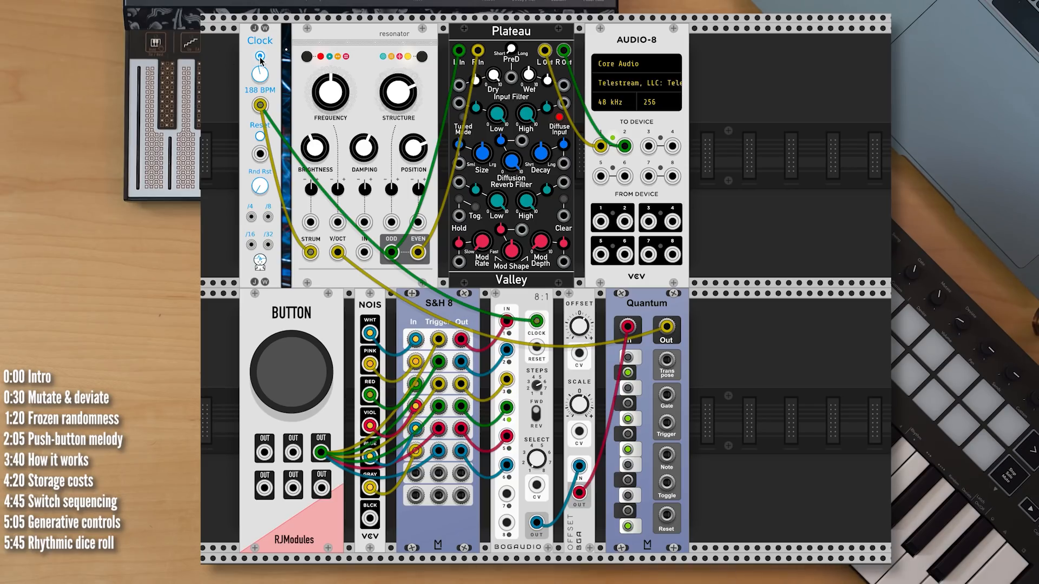
mouse_move(297, 96)
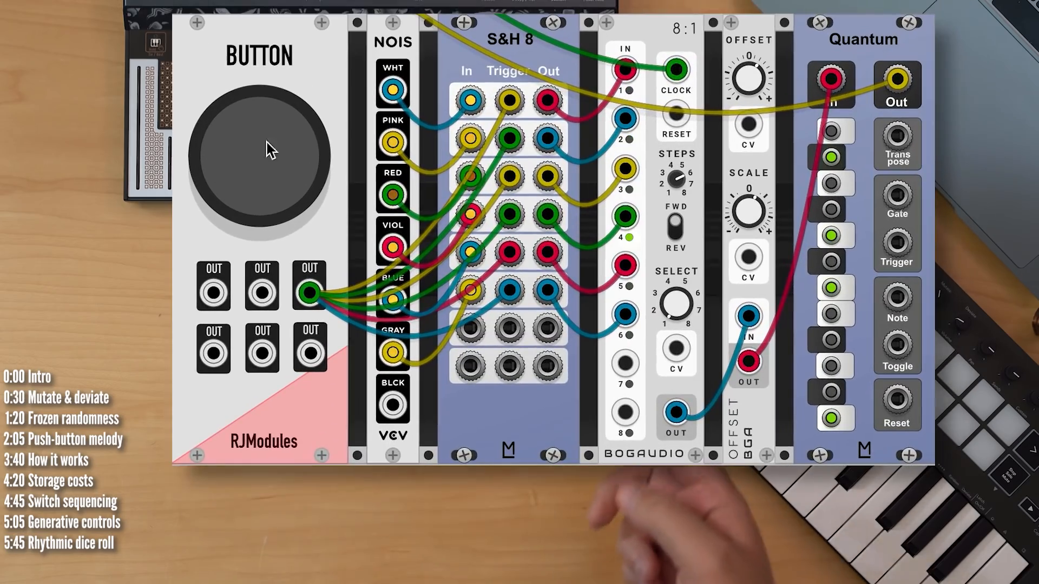
mouse_move(246, 163)
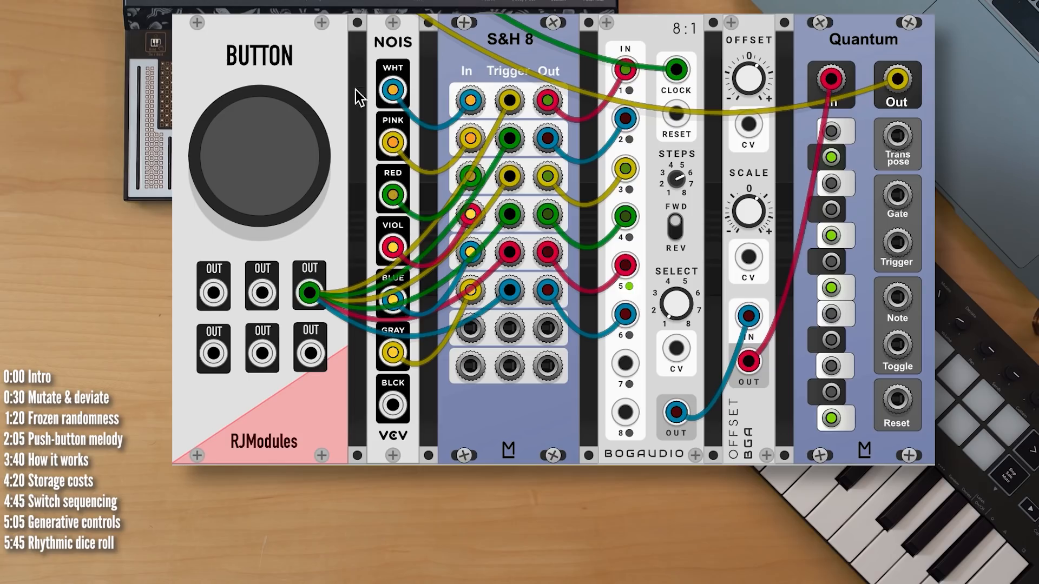
mouse_move(383, 121)
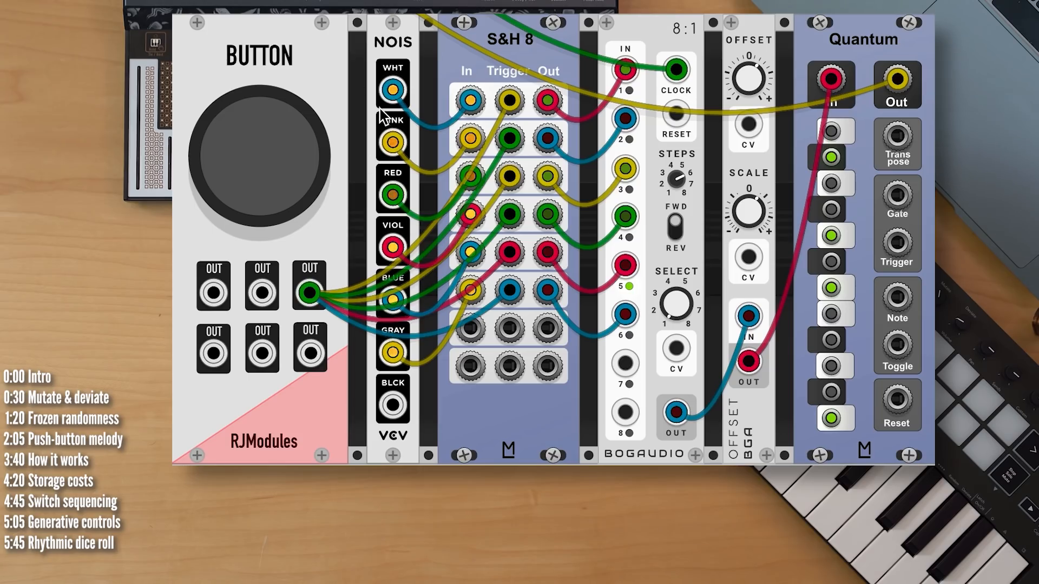
mouse_move(214, 138)
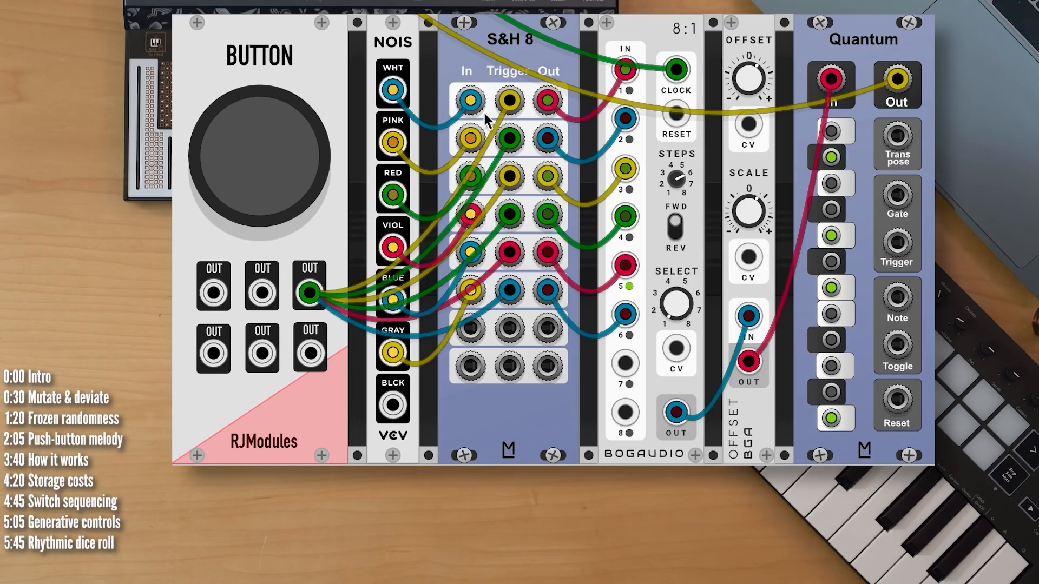
mouse_move(456, 288)
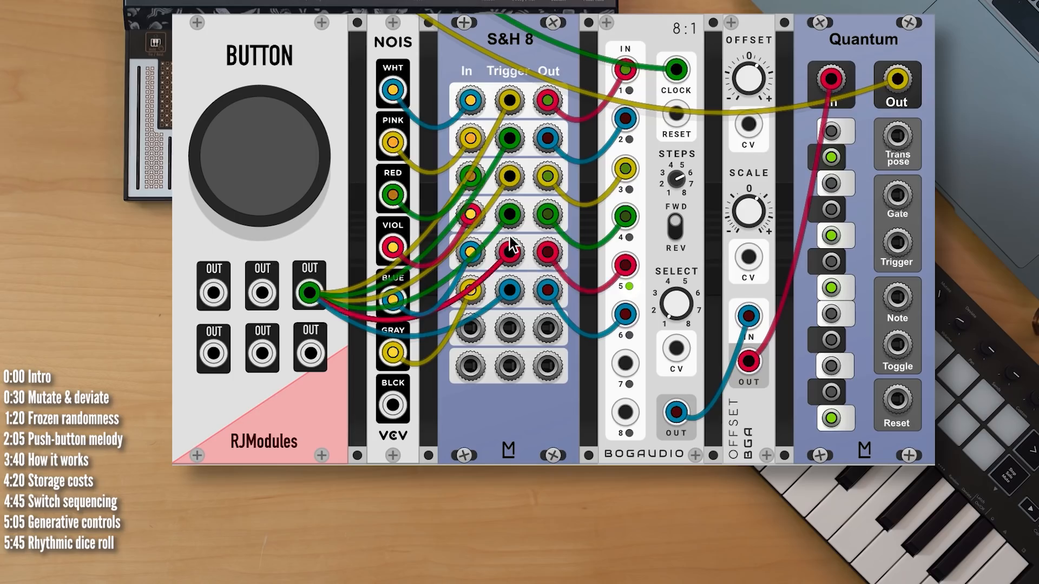
Push the big BUTTON repeatedly to resample noise into the S&H 8 stages for new melodies.
left_click(266, 162)
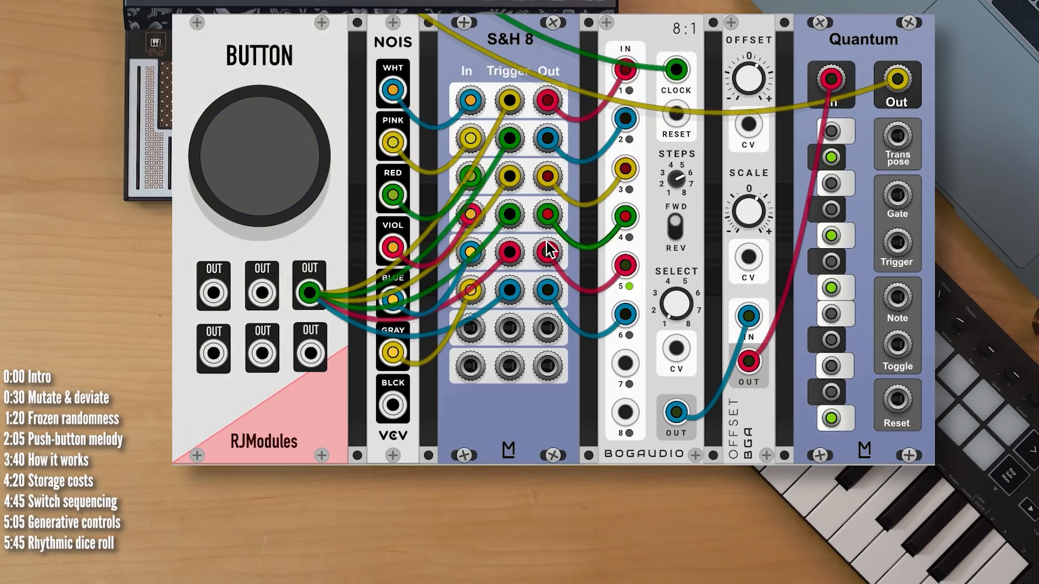
left_click(275, 146)
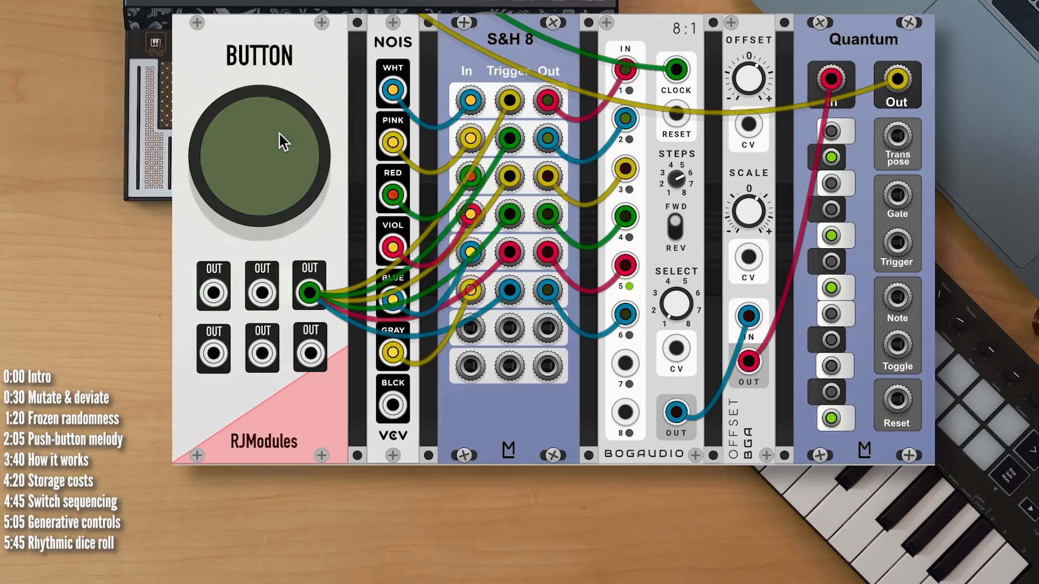
left_click(260, 148)
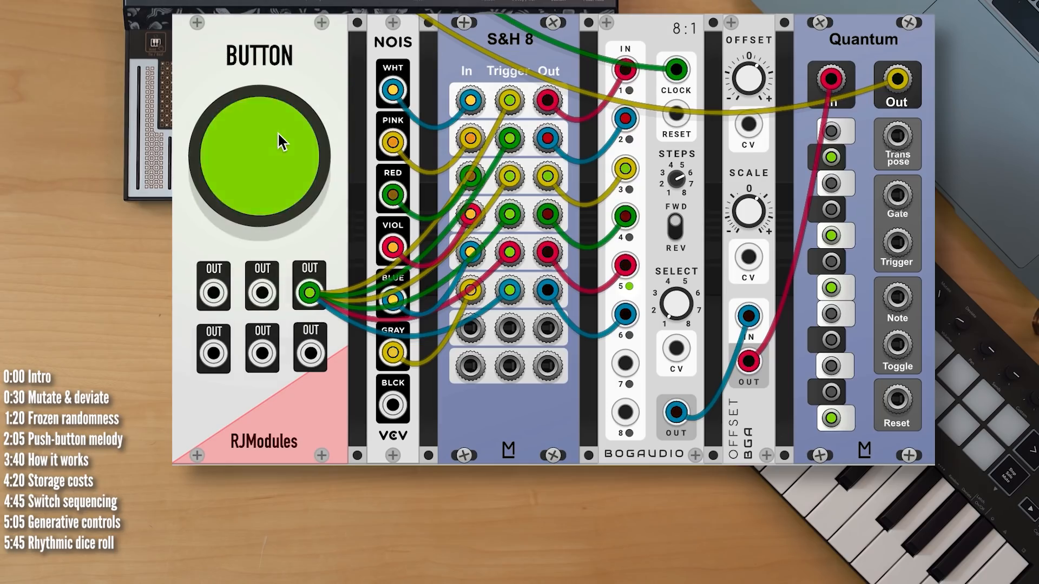
left_click(257, 157)
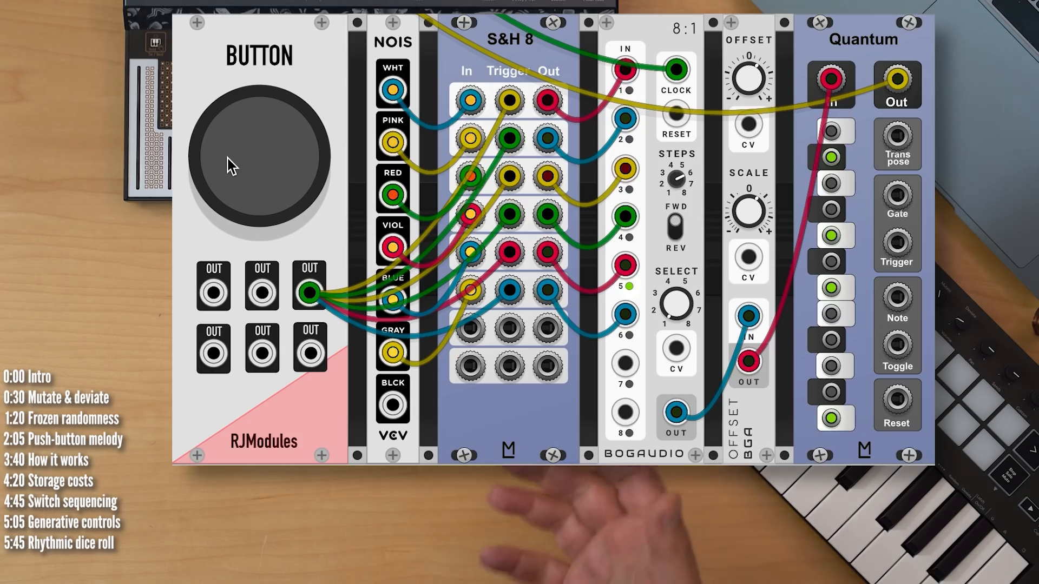
mouse_move(251, 171)
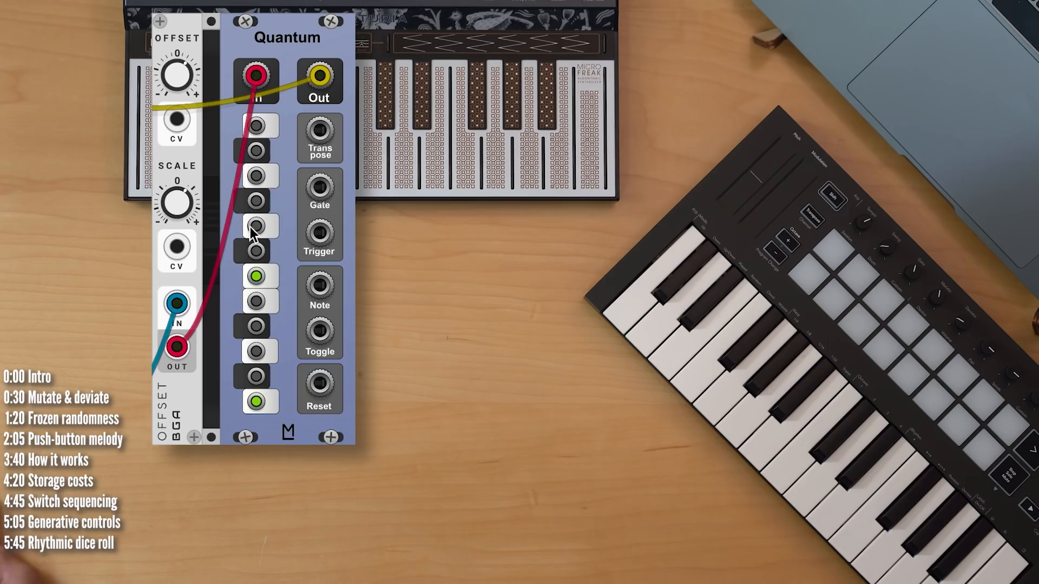
Toggle one note slot on the Quantum quantizer to change the allowed pitches.
left_click(257, 227)
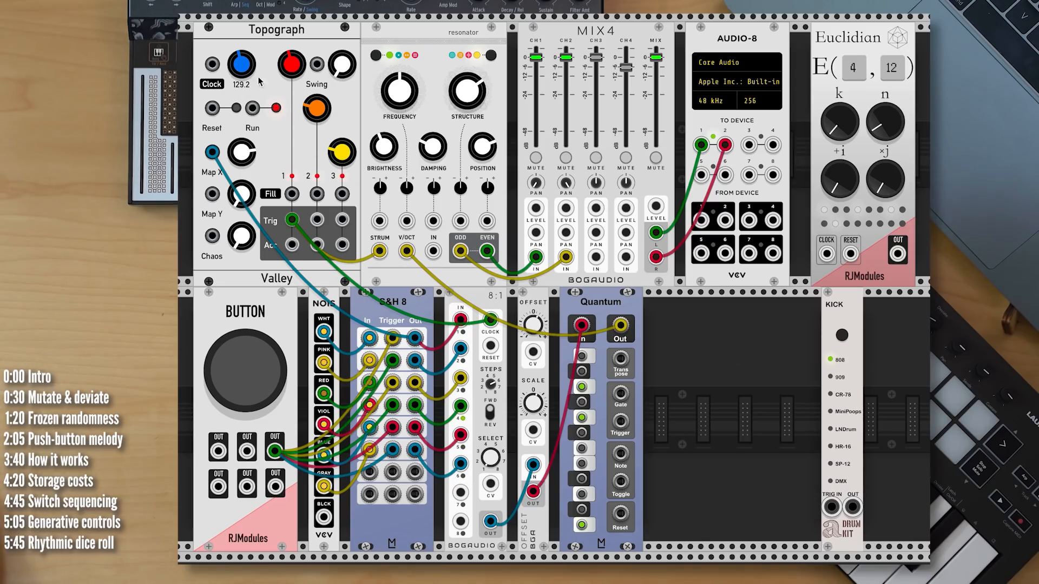
mouse_move(379, 413)
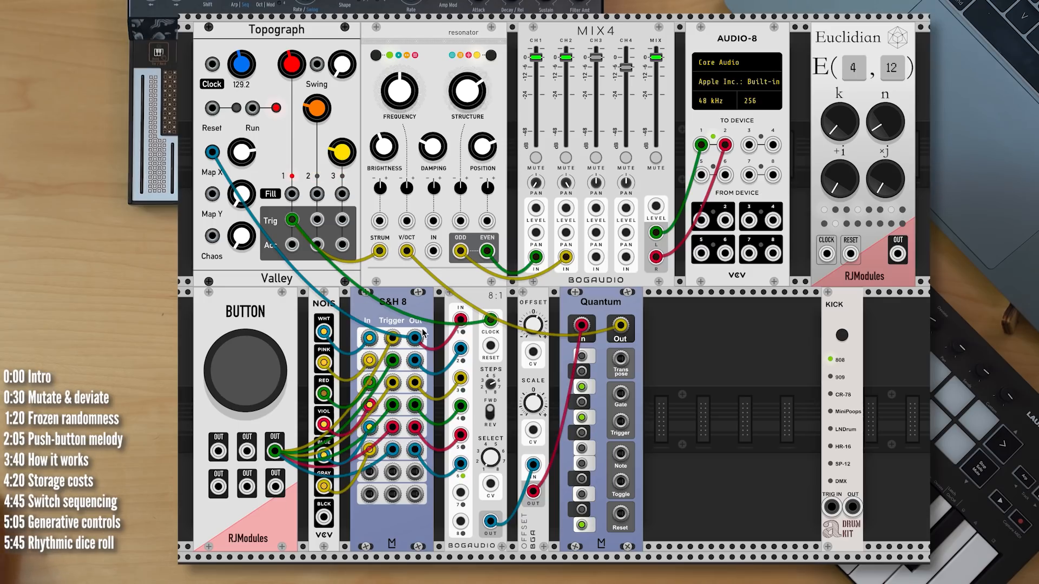
mouse_move(260, 187)
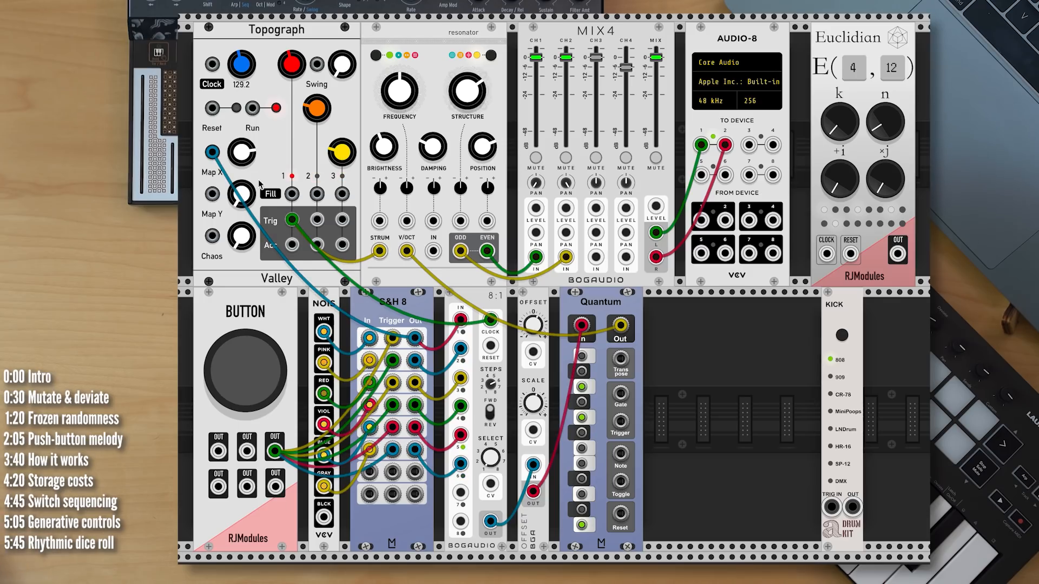
mouse_move(283, 374)
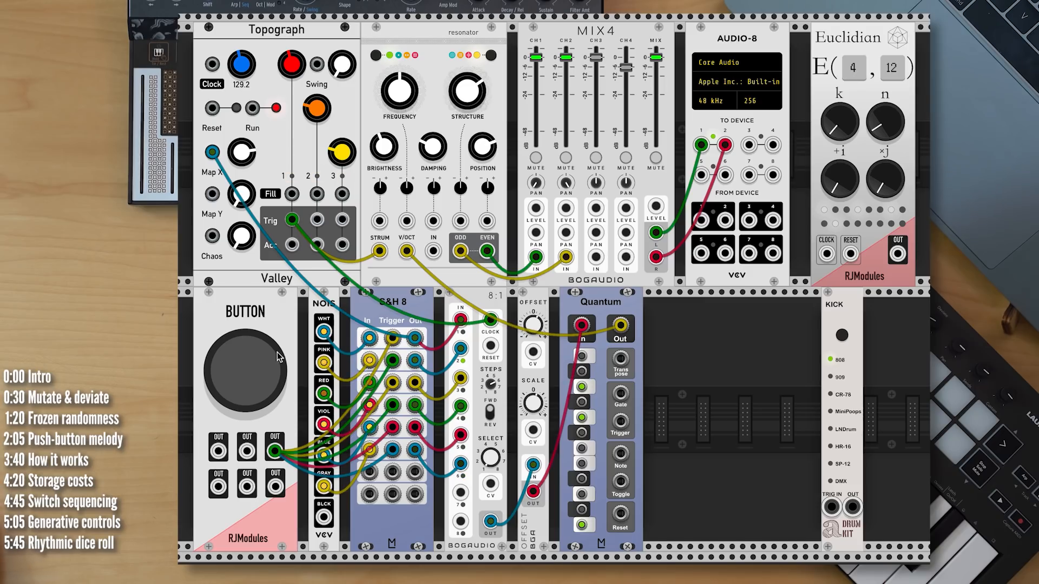
left_click(249, 370)
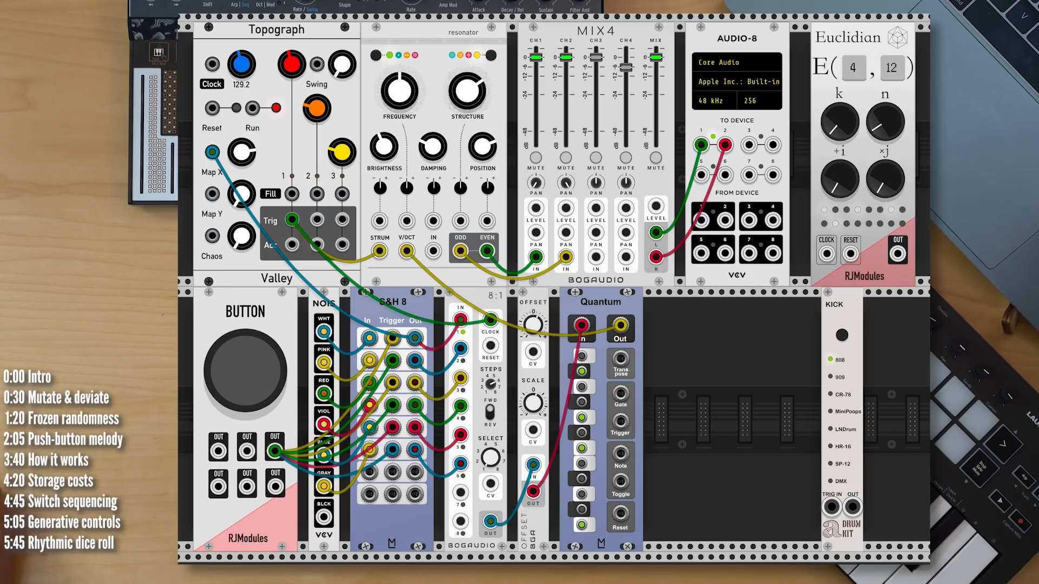
mouse_move(532, 324)
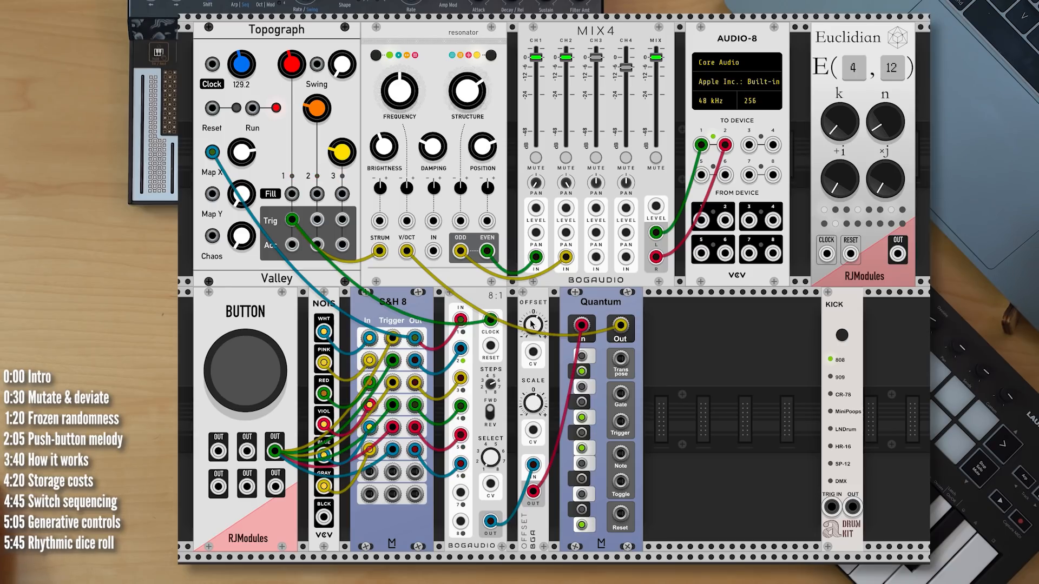